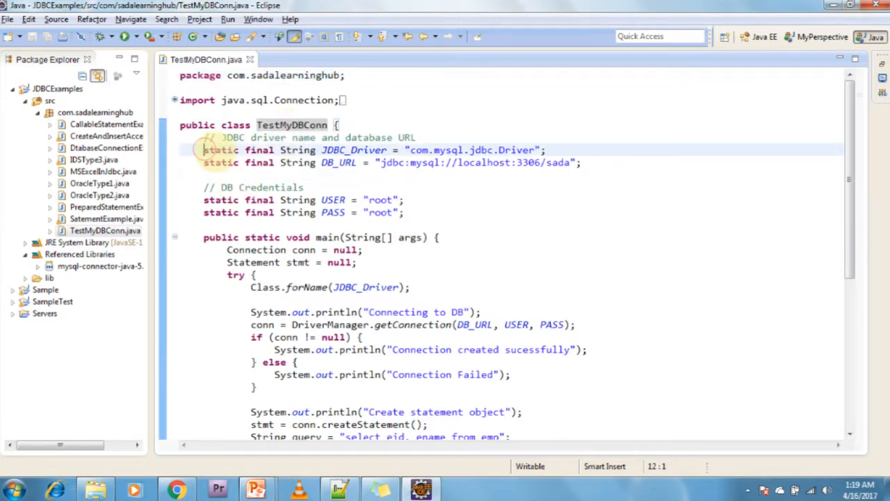
Step: Review the JDBC driver name, jdbc:mysql database URL and username lines in TestMyDBConn
{"action": "triple_click", "coordinate": [368, 150]}
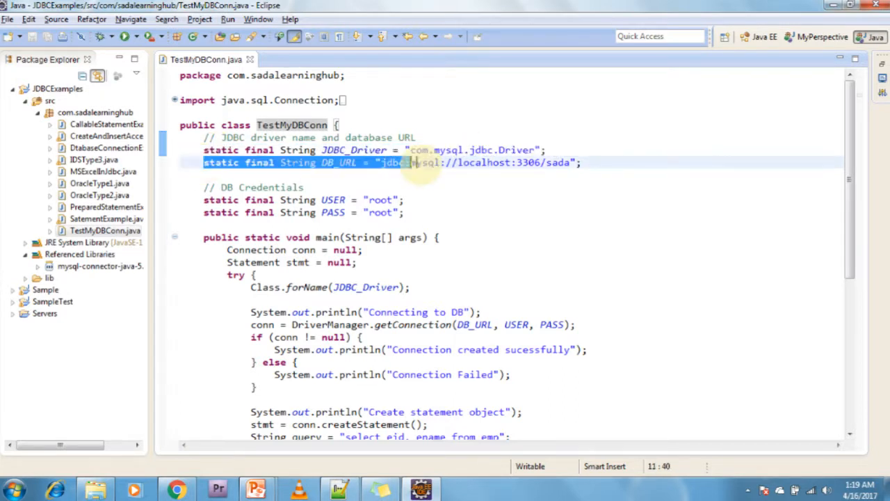
{"action": "left_click", "coordinate": [582, 162]}
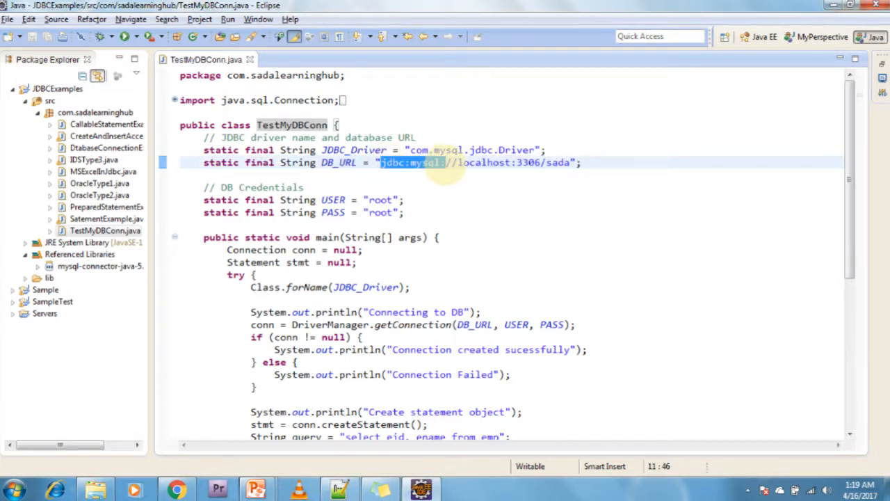
{"action": "double_click", "coordinate": [480, 162]}
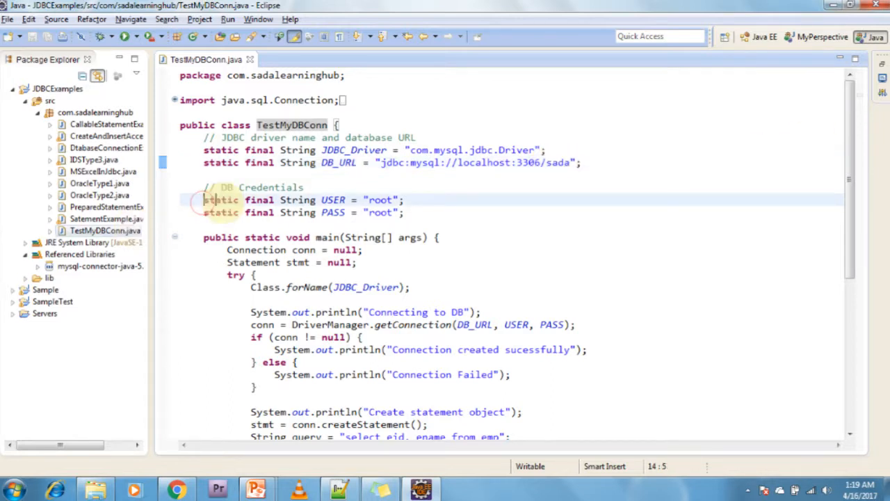
{"action": "left_click", "coordinate": [406, 211]}
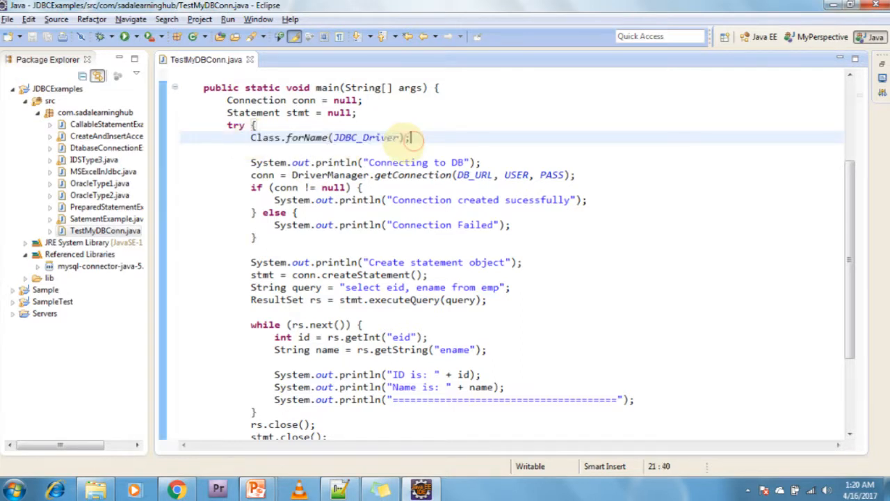
Step: Review main()'s driver-loading call and query loop, reaching the Run As options
{"action": "double_click", "coordinate": [262, 175]}
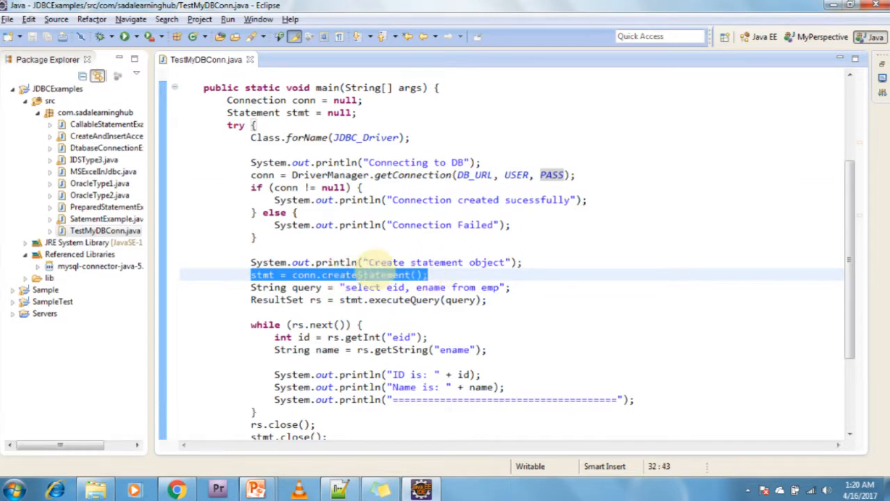
{"action": "scroll", "scroll_direction": "down", "scroll_amount": 3}
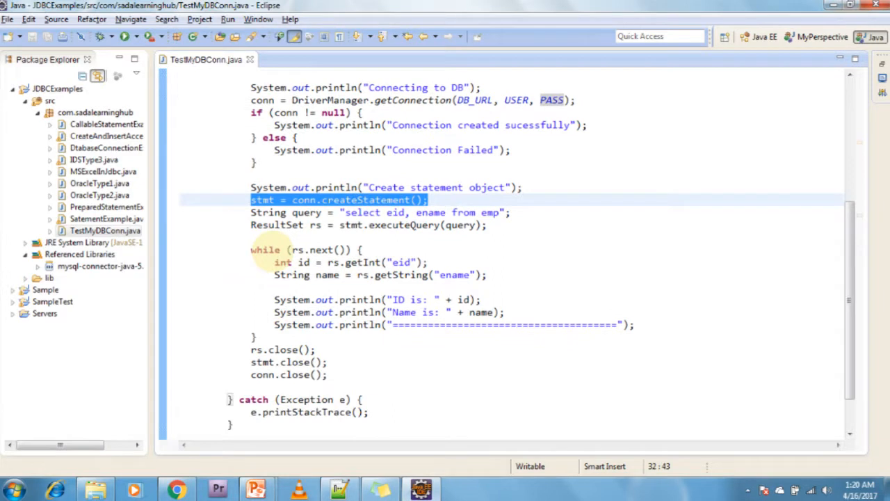
{"action": "double_click", "coordinate": [360, 211]}
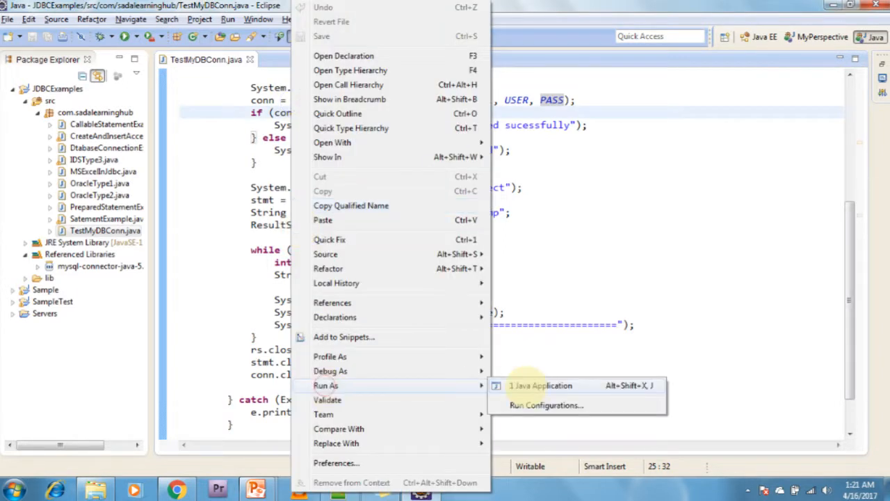
Step: Run TestMyDBConn as a Java application, showing employees 1 SadaLearningHub and 2 sada, and start the MySQL client
{"action": "left_click", "coordinate": [541, 385]}
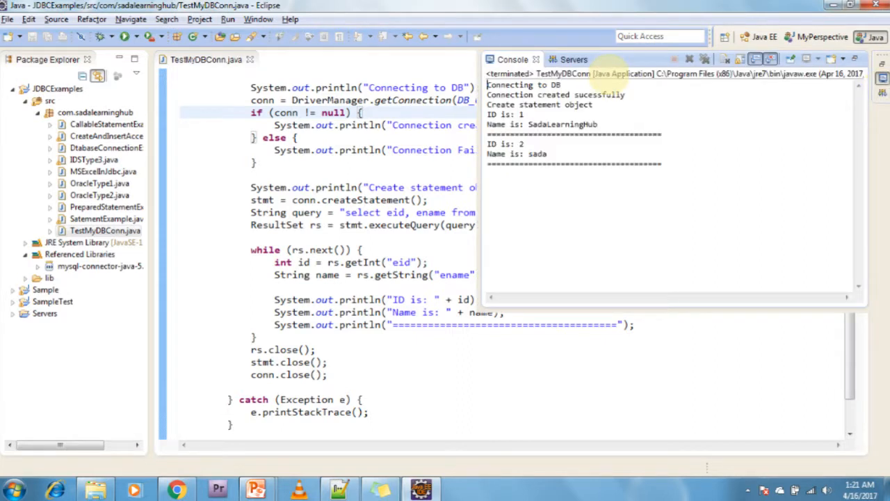
{"action": "double_click", "coordinate": [523, 85]}
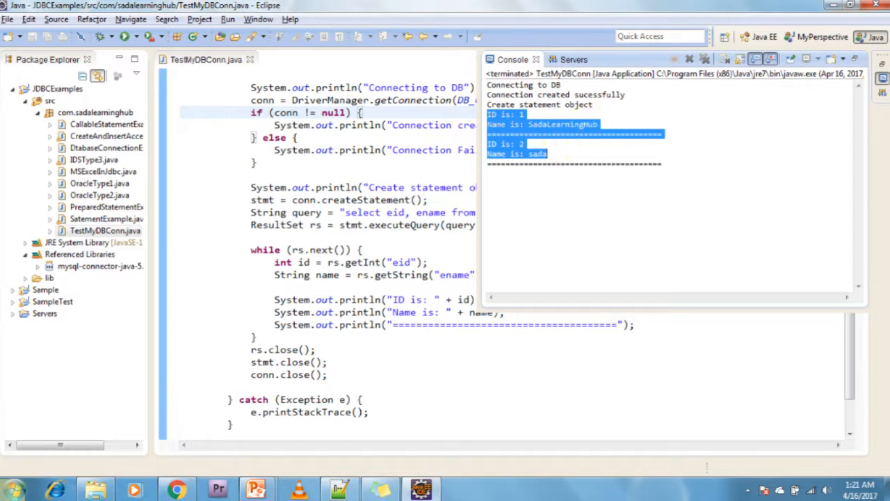
{"action": "left_click", "coordinate": [12, 490]}
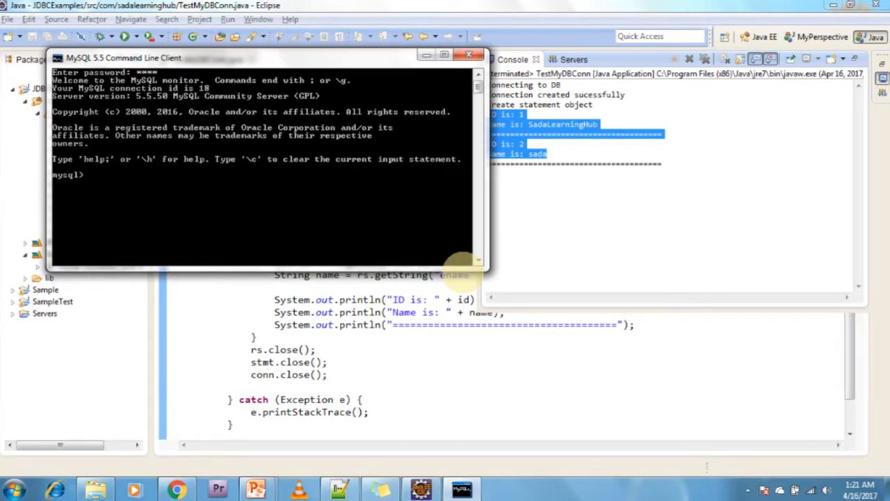
Step: Switch to the sada database and select * from emp, showing rows 1 and 2 beside the console
{"action": "type", "text": "use"}
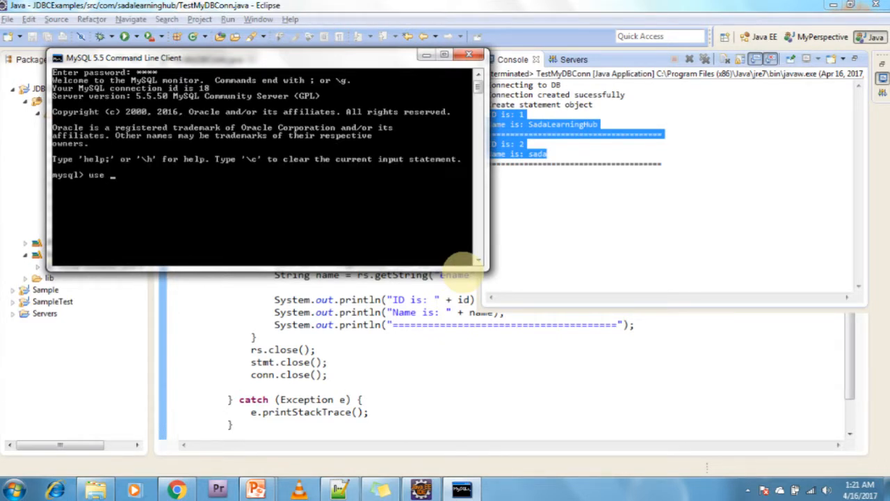
{"action": "type", "text": "sada"}
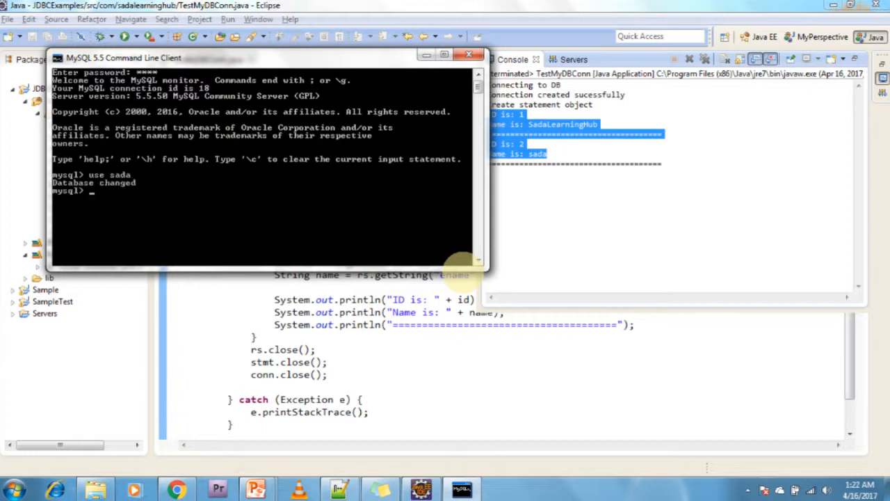
{"action": "type", "text": "select"}
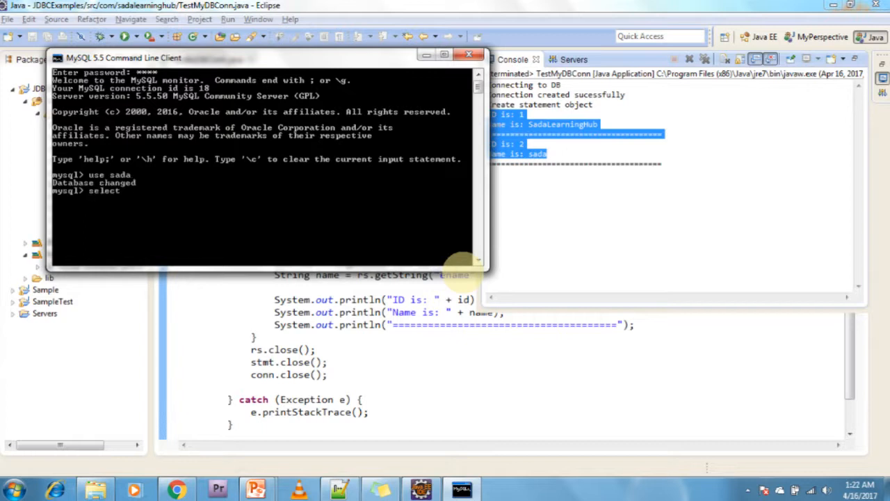
{"action": "type", "text": "* fro"}
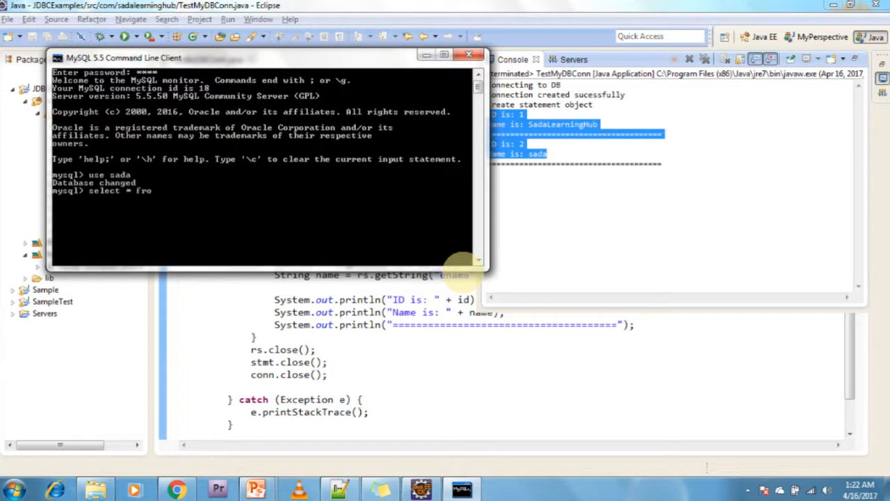
{"action": "type", "text": "m emp;"}
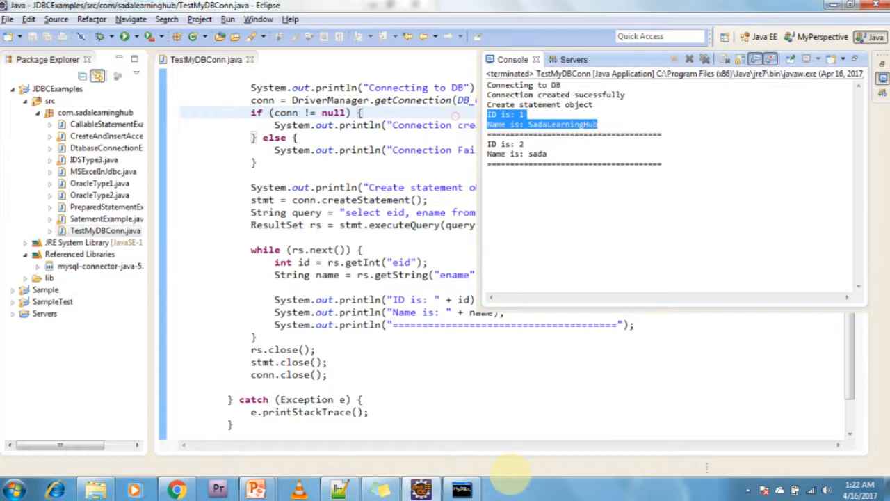
{"action": "left_click", "coordinate": [462, 490]}
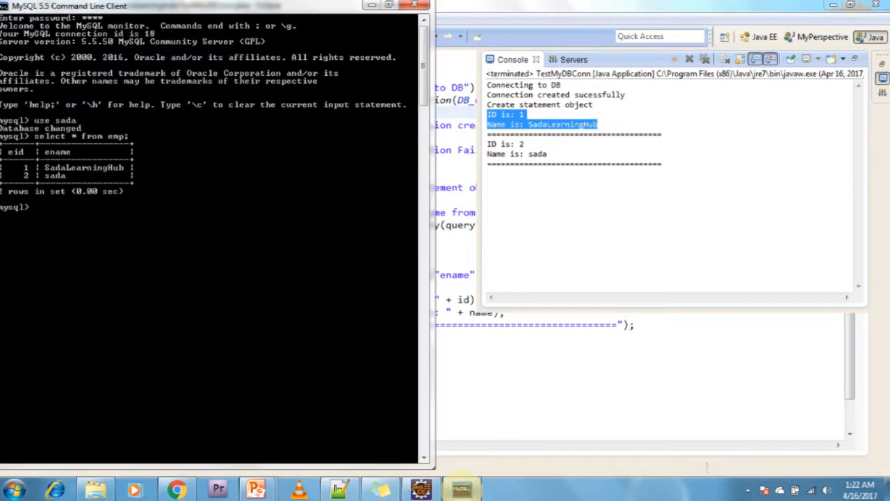